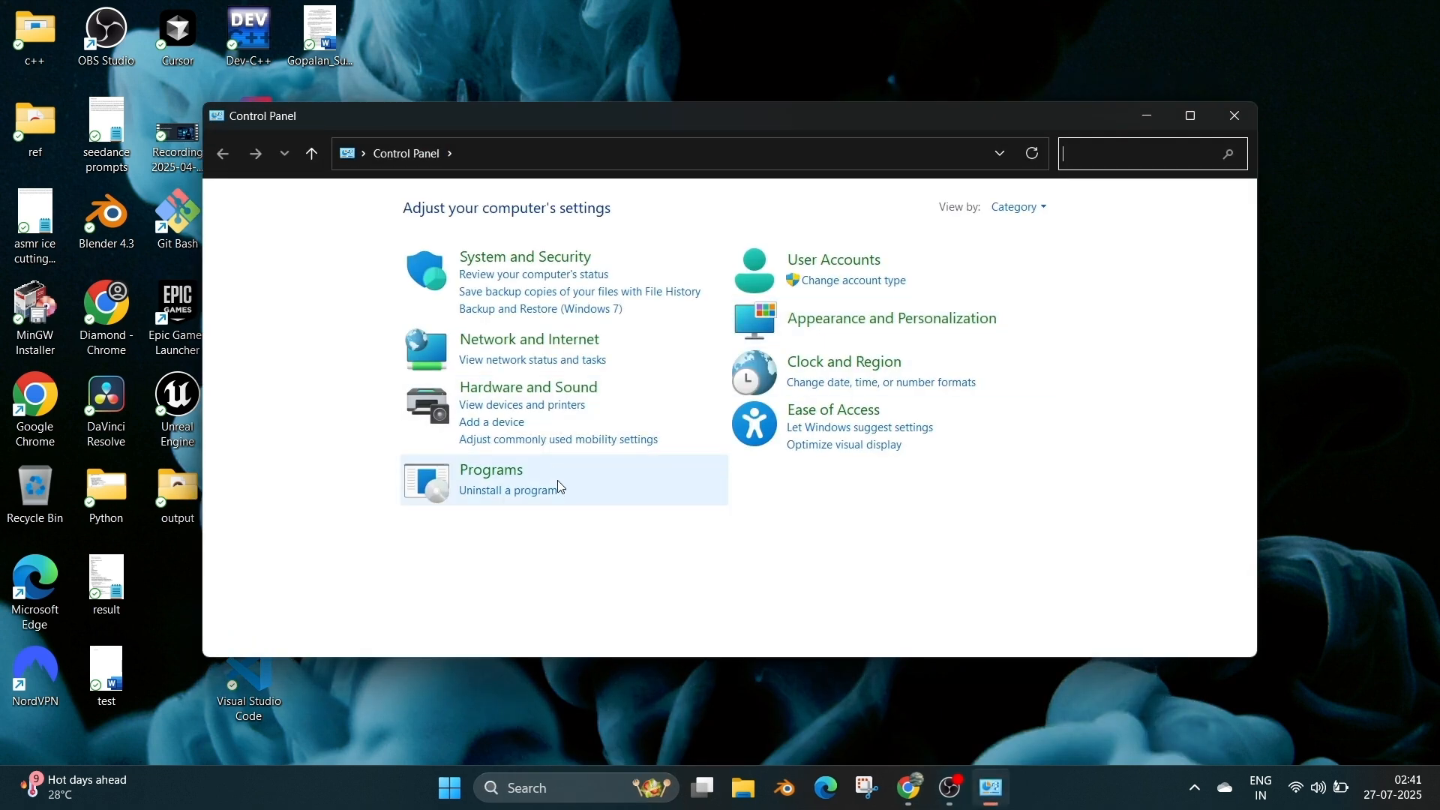
Step: Reach Programs and Features and scroll the installed list down to the Roblox entries
{"action": "left_click", "coordinate": [490, 469]}
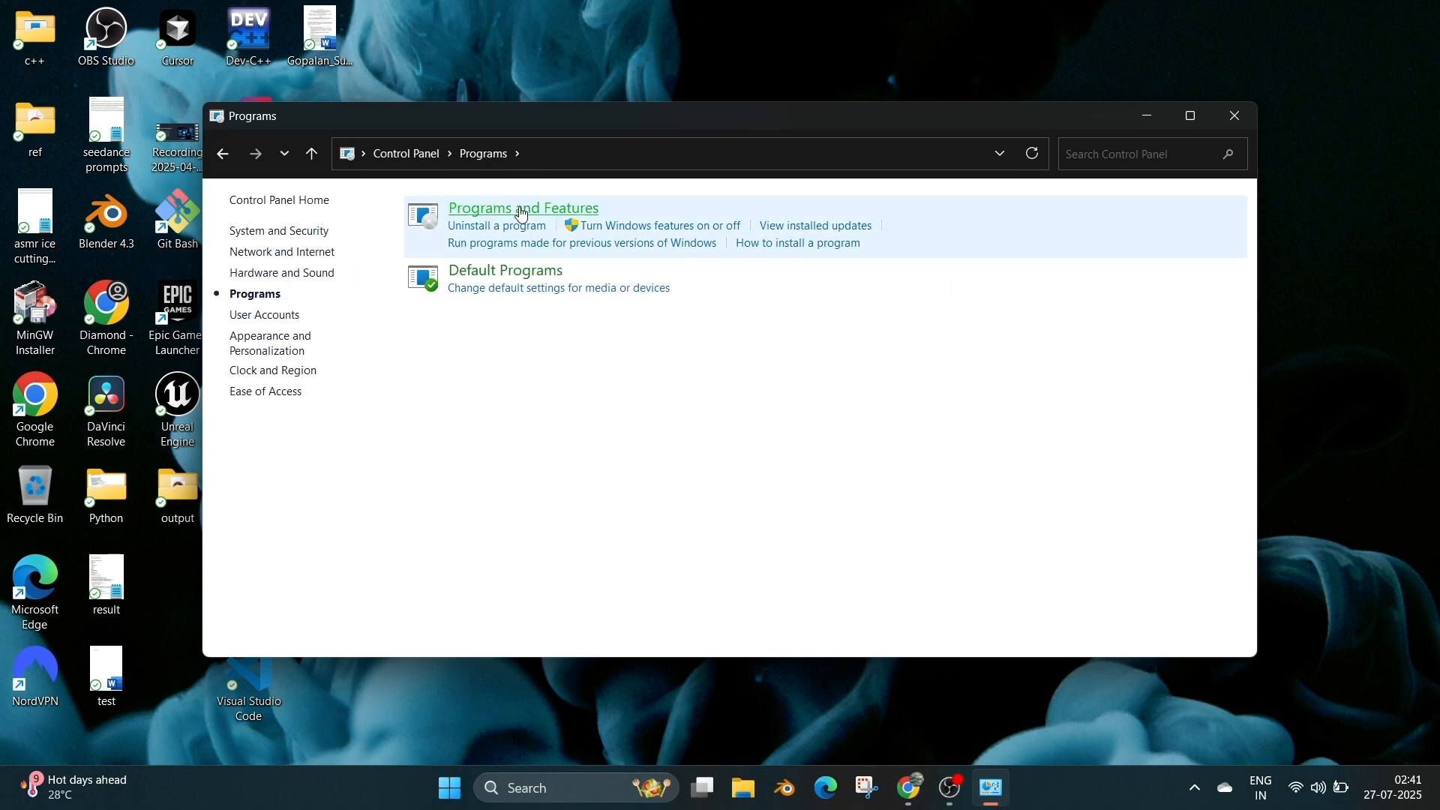
{"action": "left_click", "coordinate": [522, 207]}
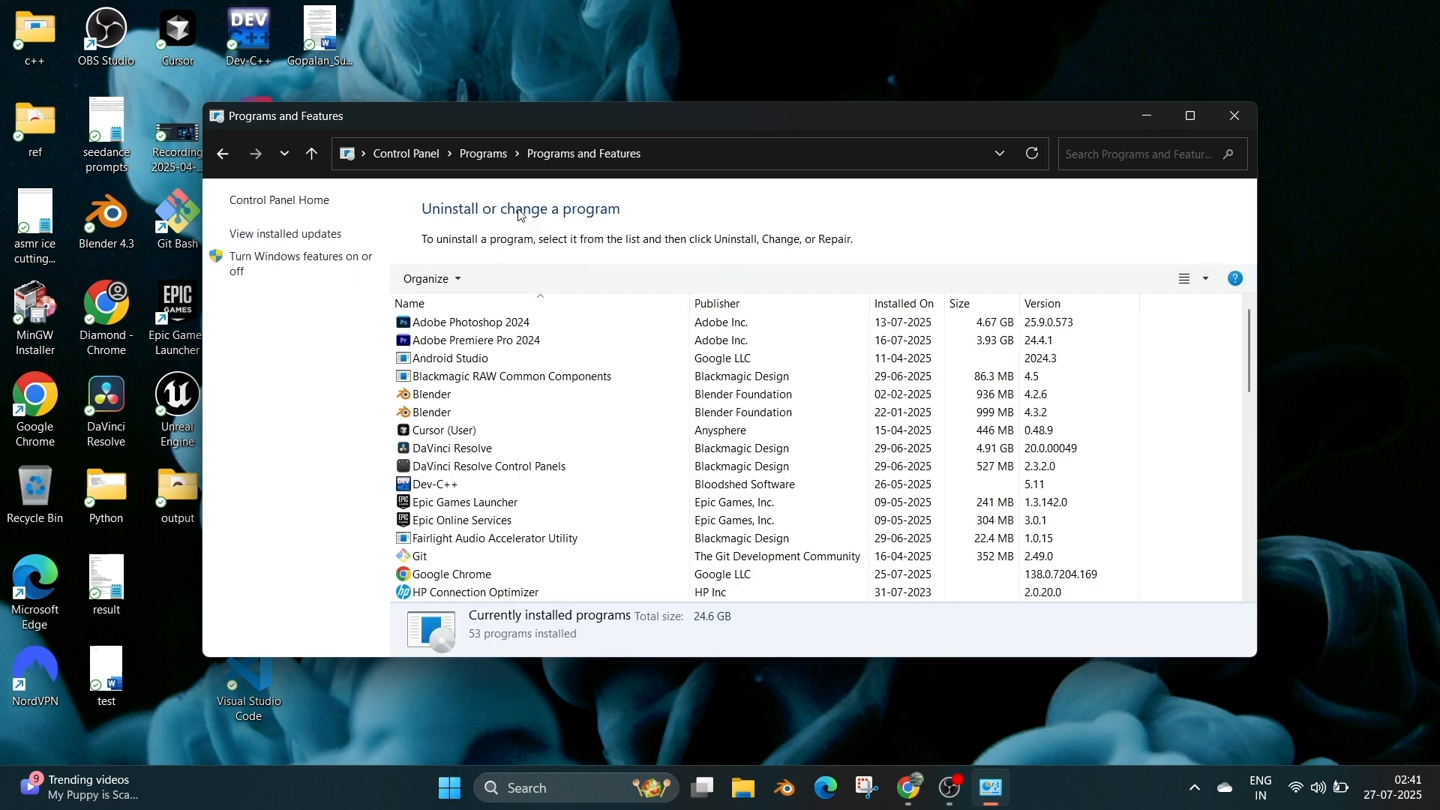
{"action": "scroll", "scroll_direction": "down", "scroll_amount": 3}
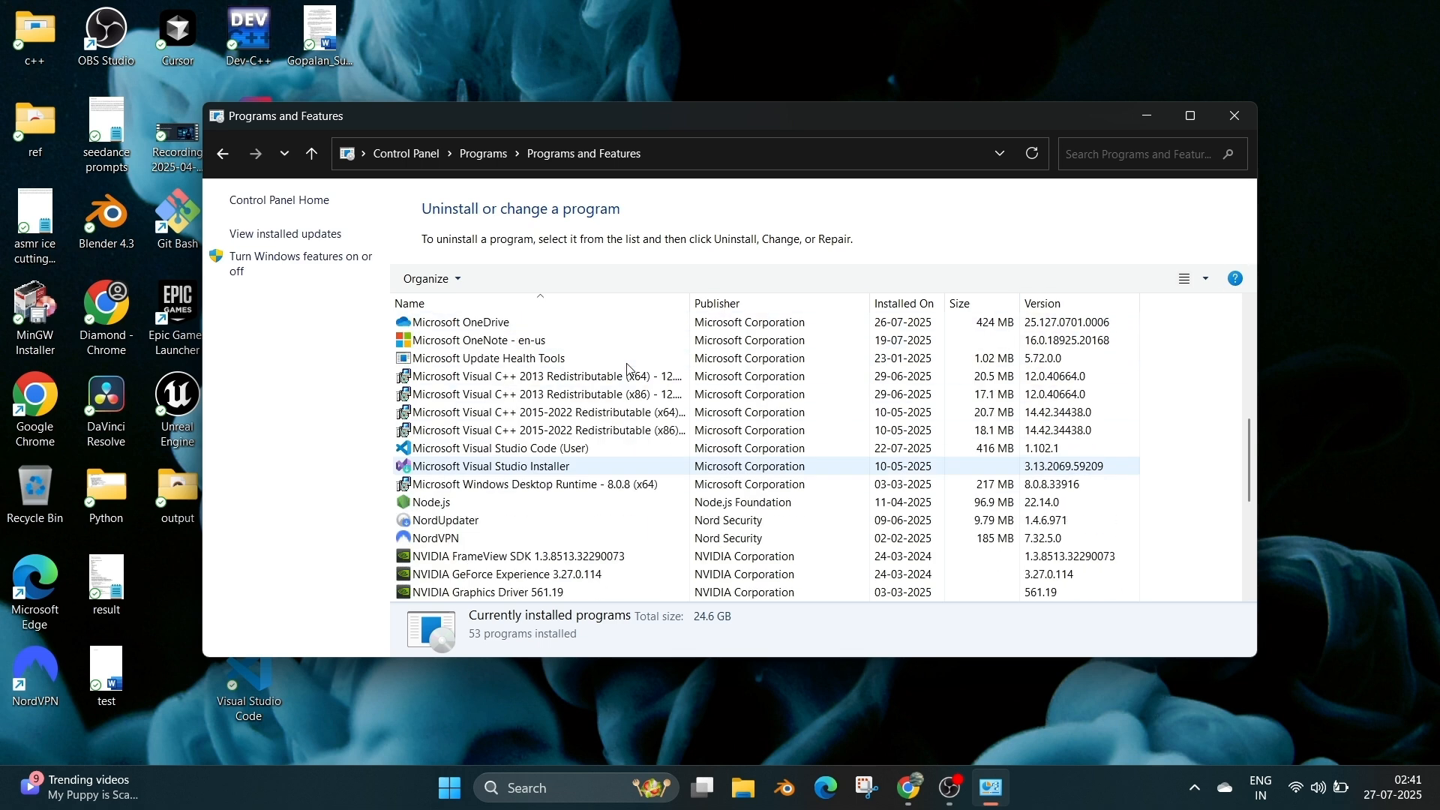
{"action": "scroll", "scroll_direction": "down", "scroll_amount": 3}
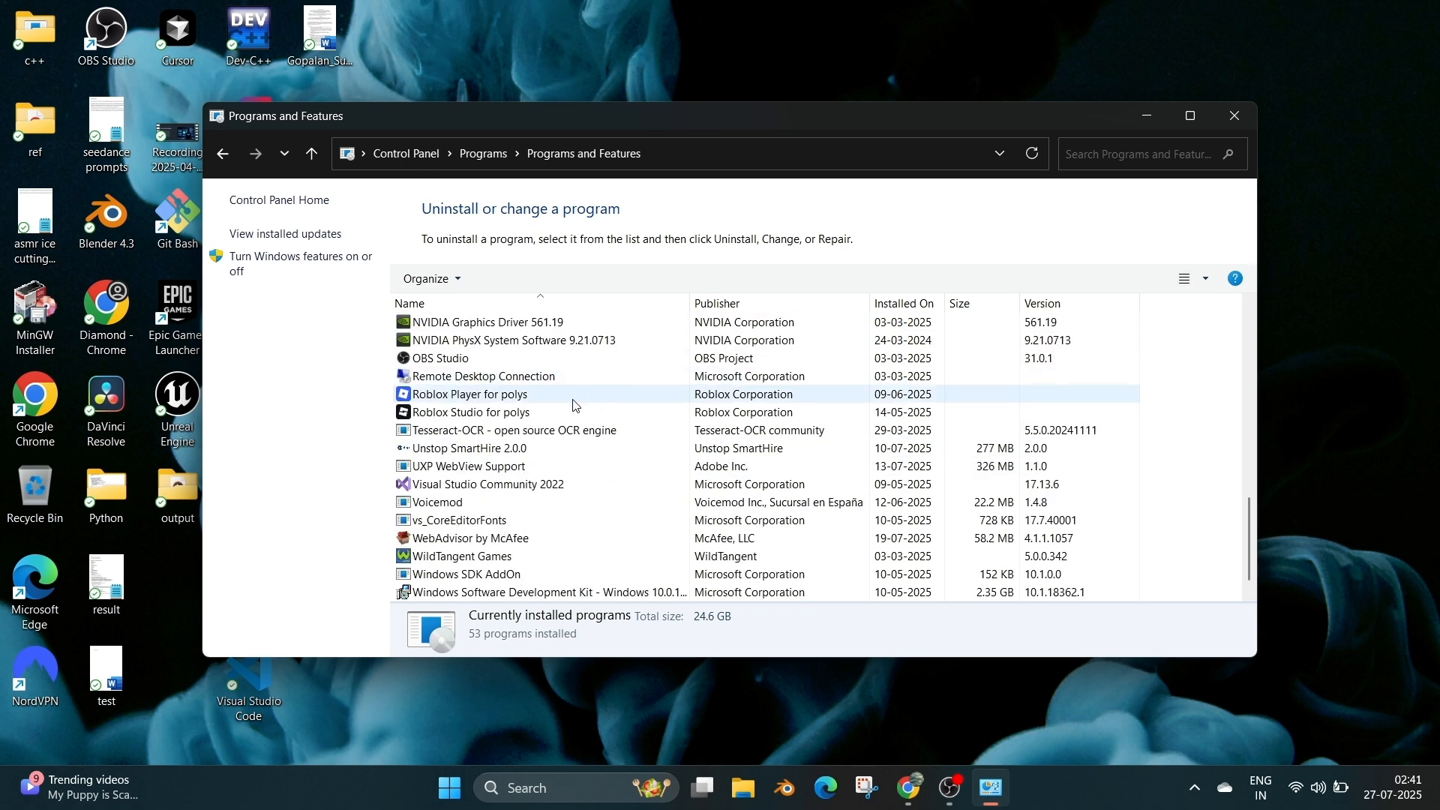
Step: Remove Roblox Player from the installed programs via Uninstall
{"action": "left_click", "coordinate": [469, 395]}
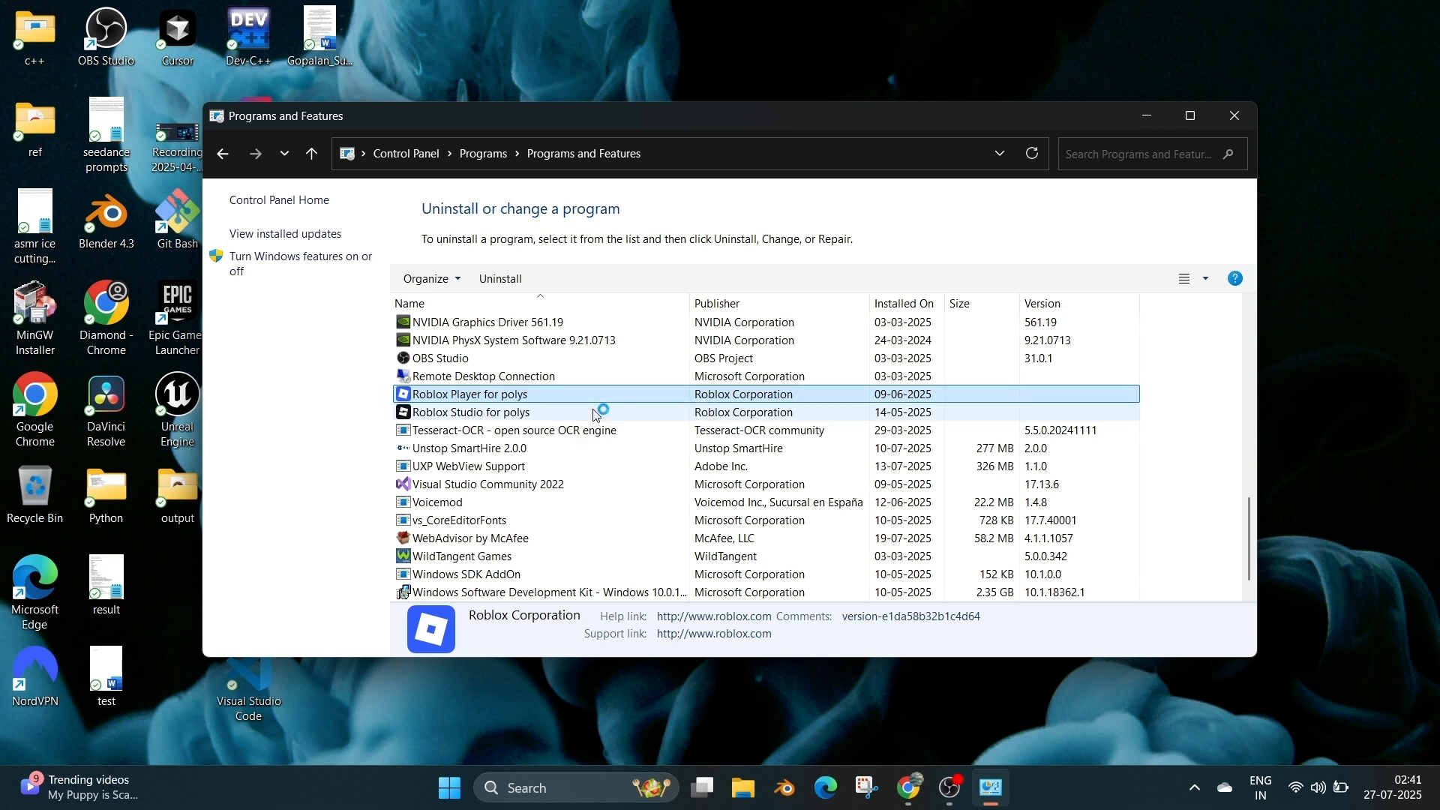
{"action": "left_click", "coordinate": [499, 279]}
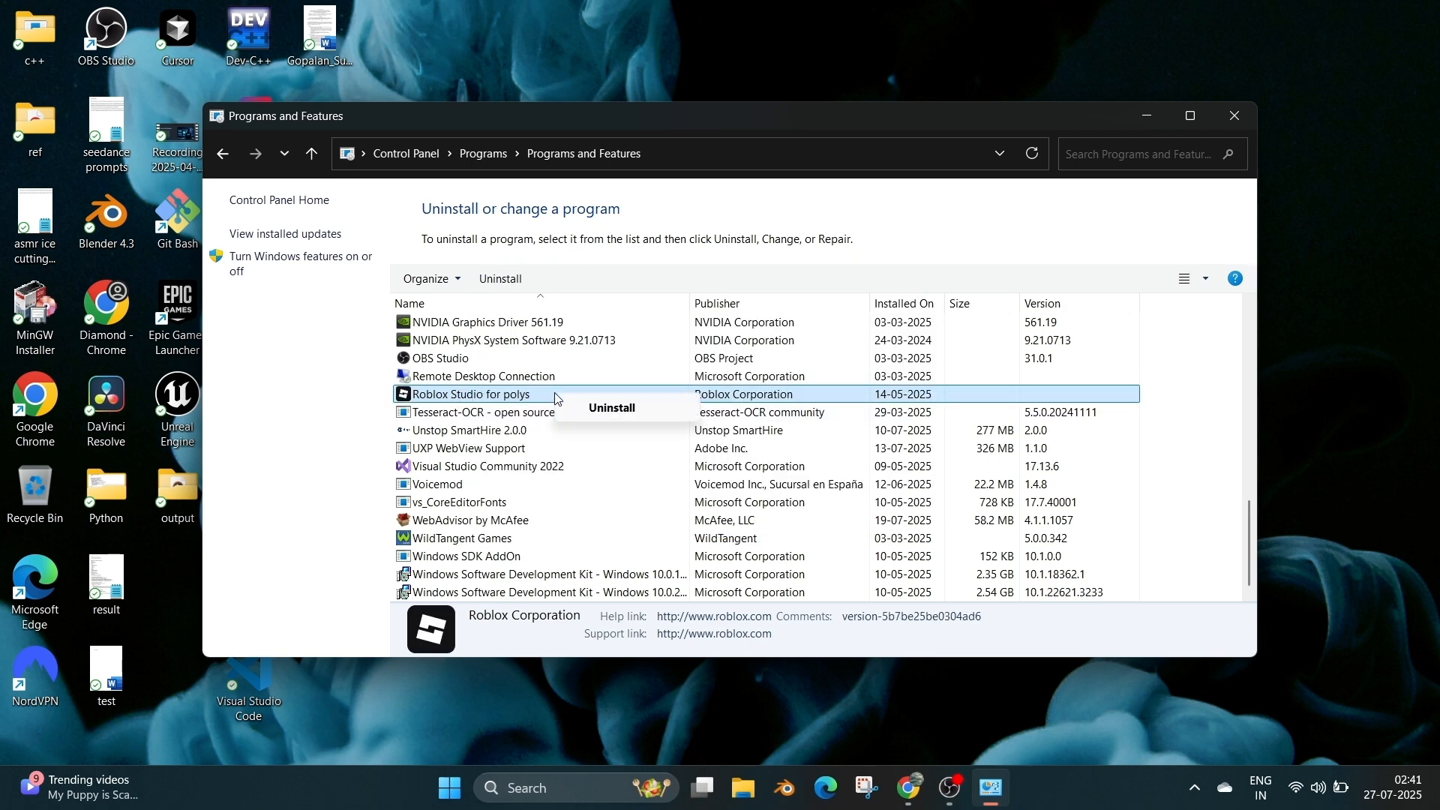
{"action": "mouse_move", "coordinate": [611, 407]}
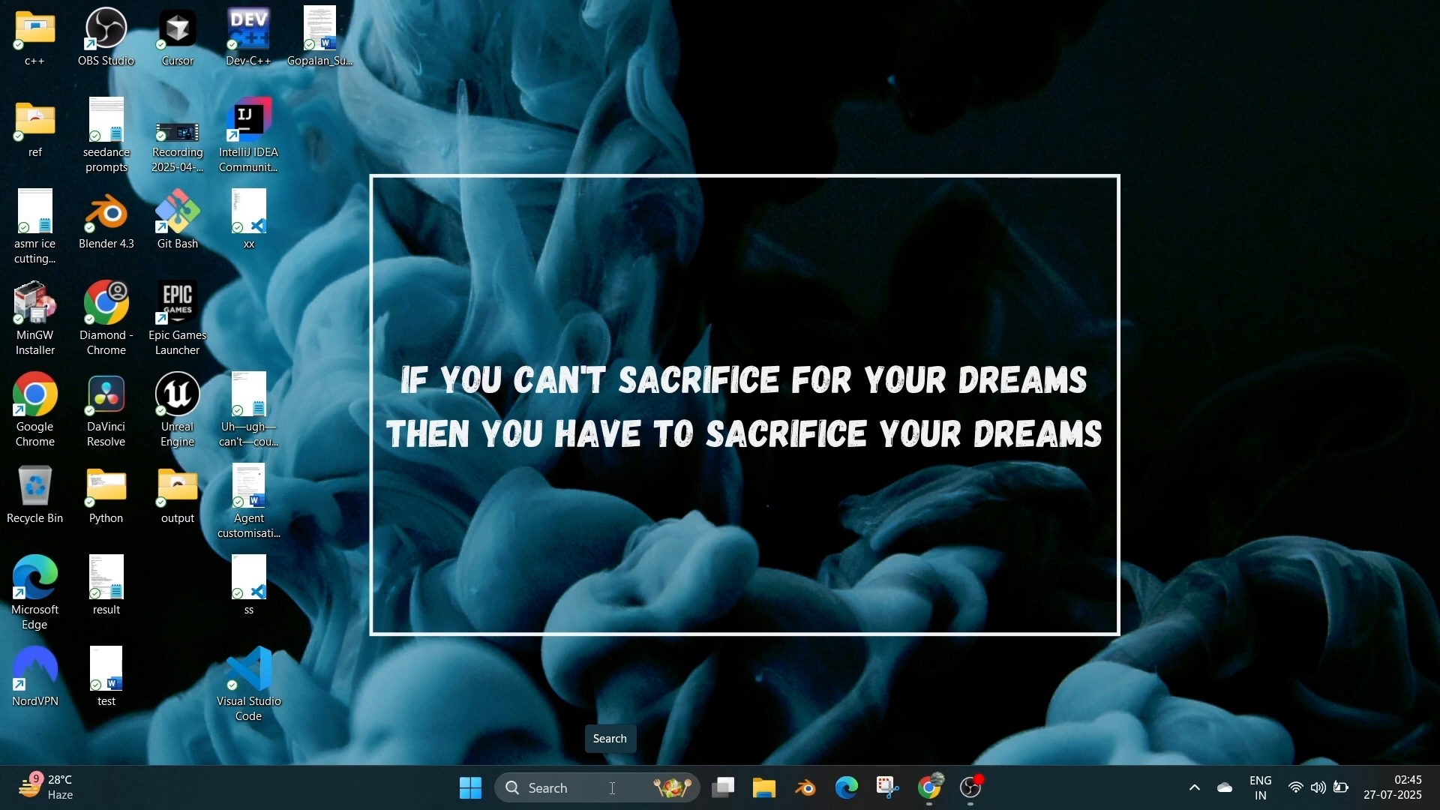
Step: Run %appdata% to land in the AppData Roaming folder in File Explorer
{"action": "key", "text": "Win+r"}
{"action": "type", "text": "%appdata%"}
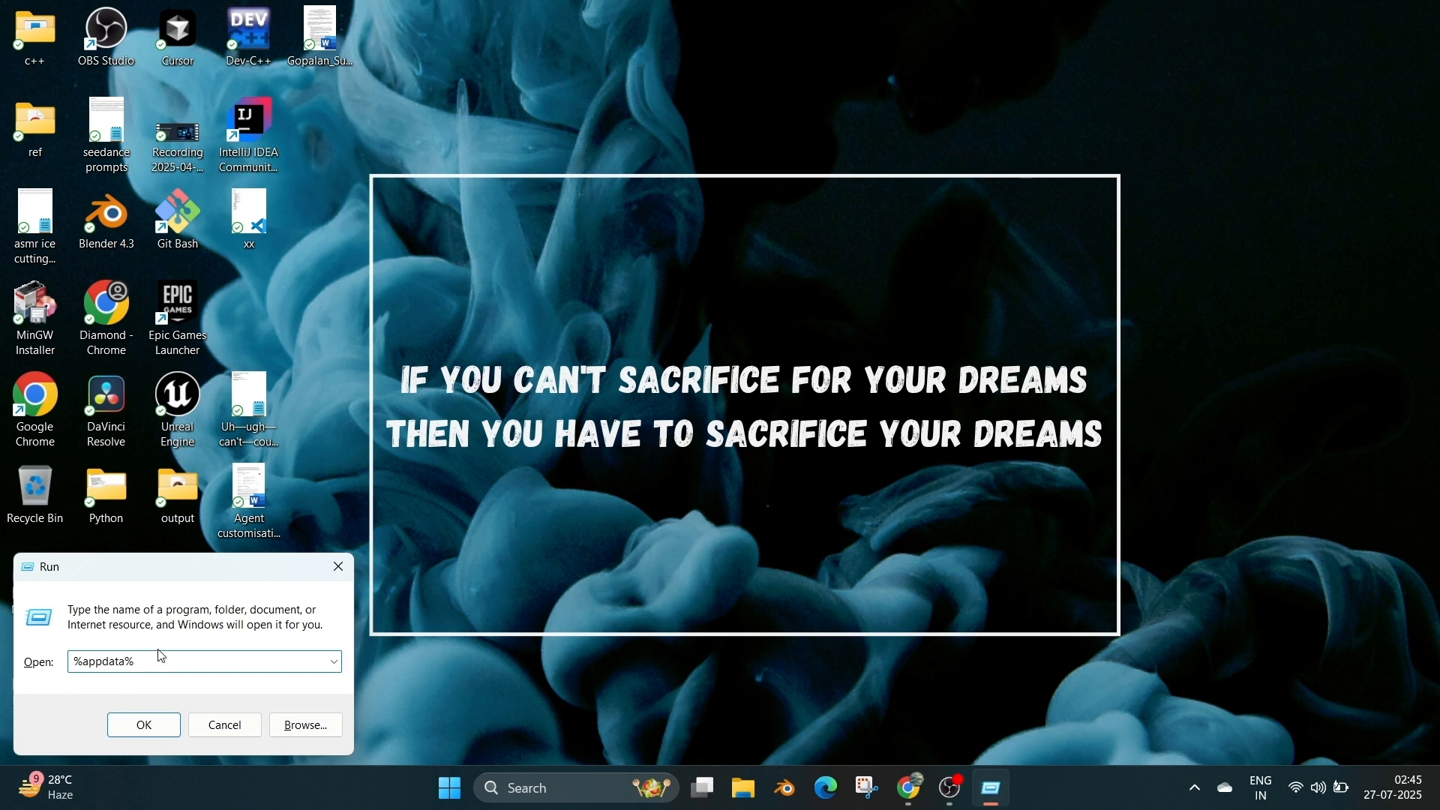
{"action": "left_click", "coordinate": [144, 724]}
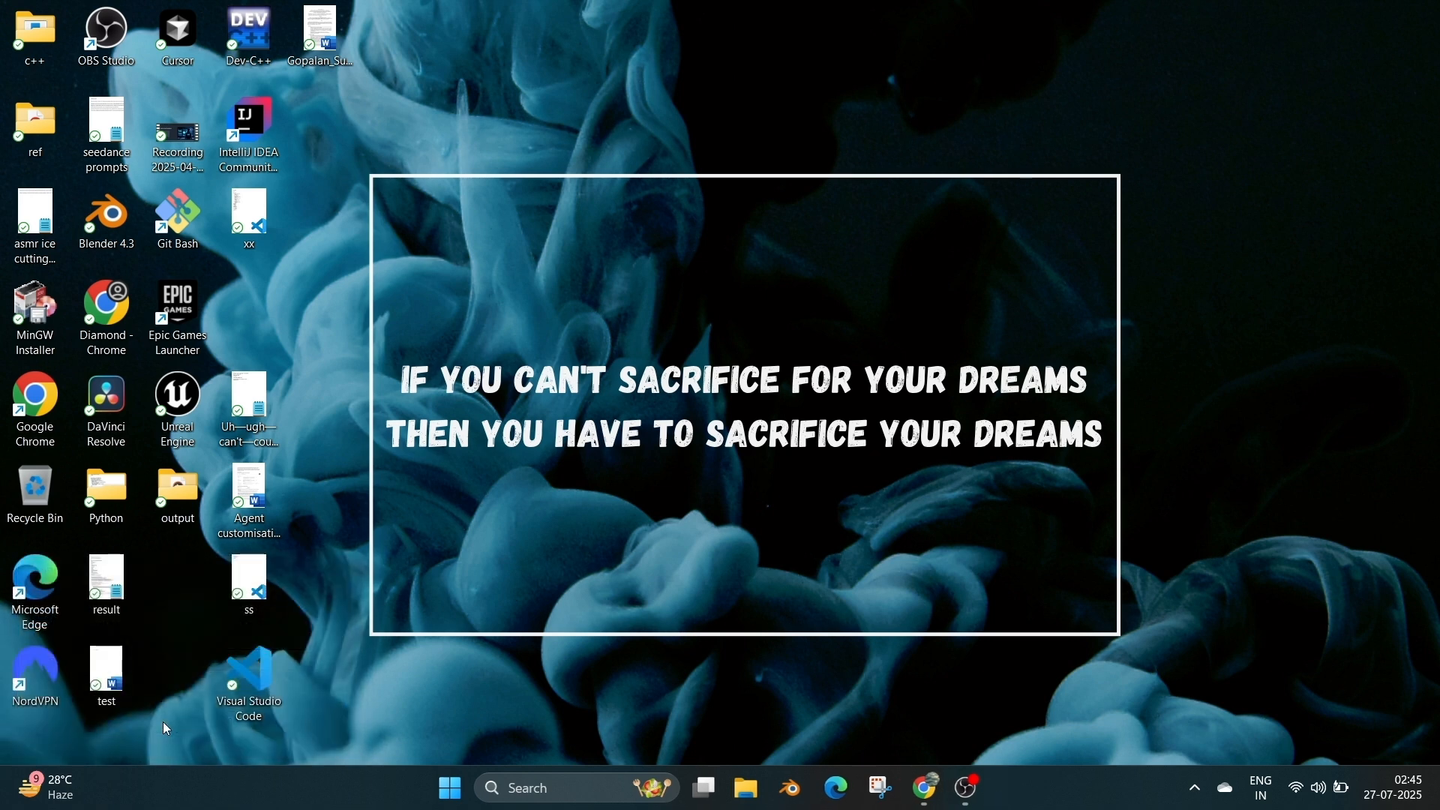
{"action": "left_click", "coordinate": [723, 795]}
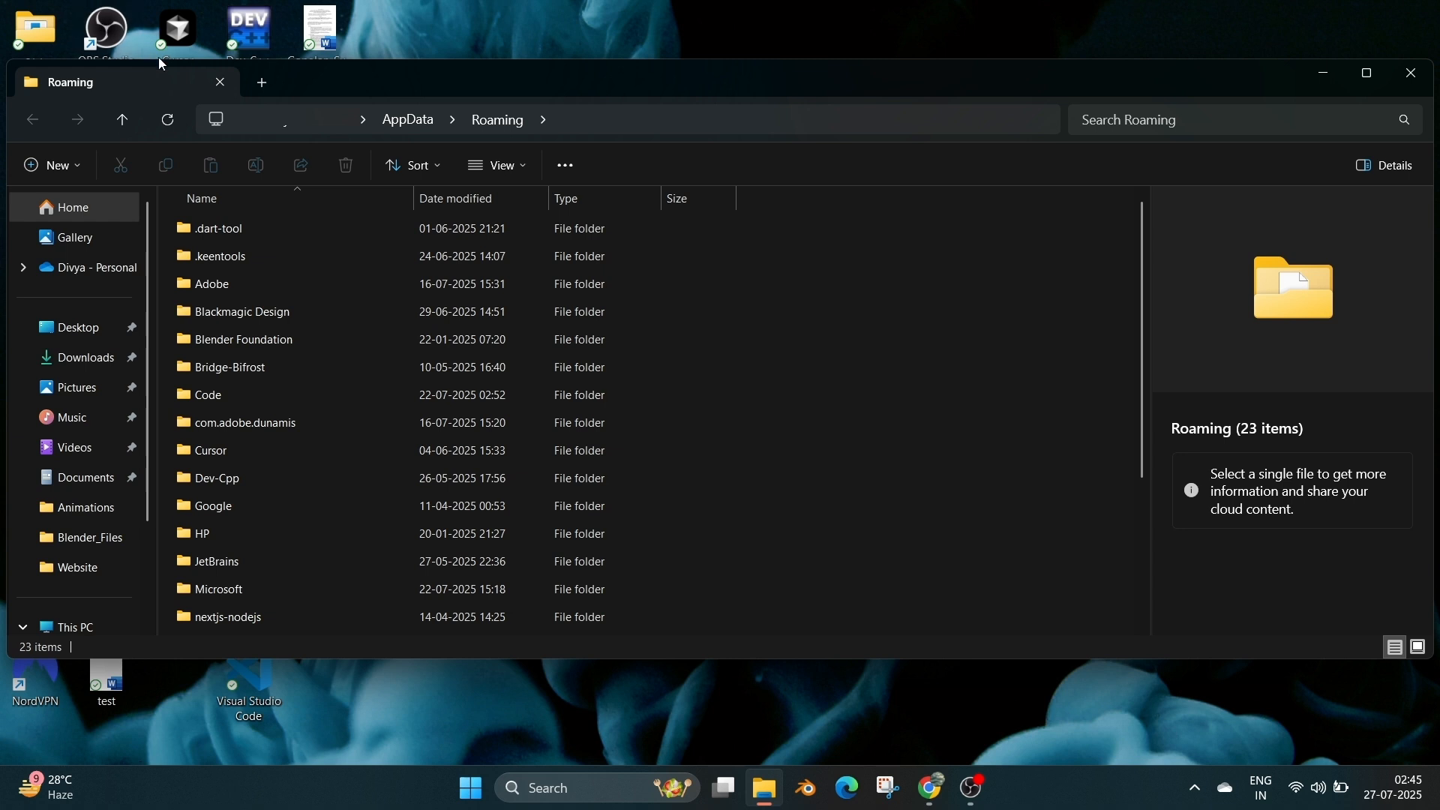
{"action": "mouse_move", "coordinate": [407, 120]}
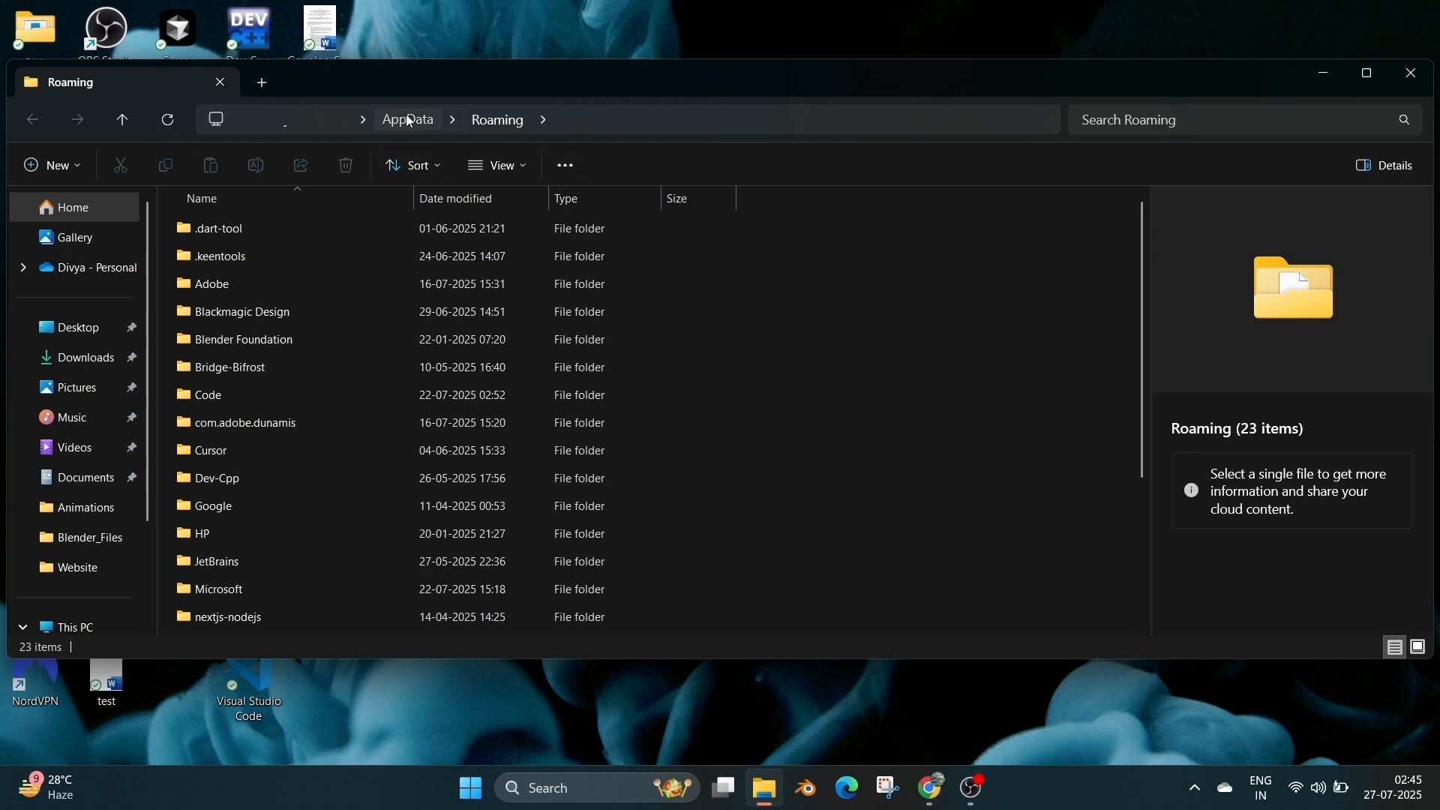
Step: Locate the Roblox folder inside AppData\Local, check its contents, and delete it
{"action": "left_click", "coordinate": [406, 120]}
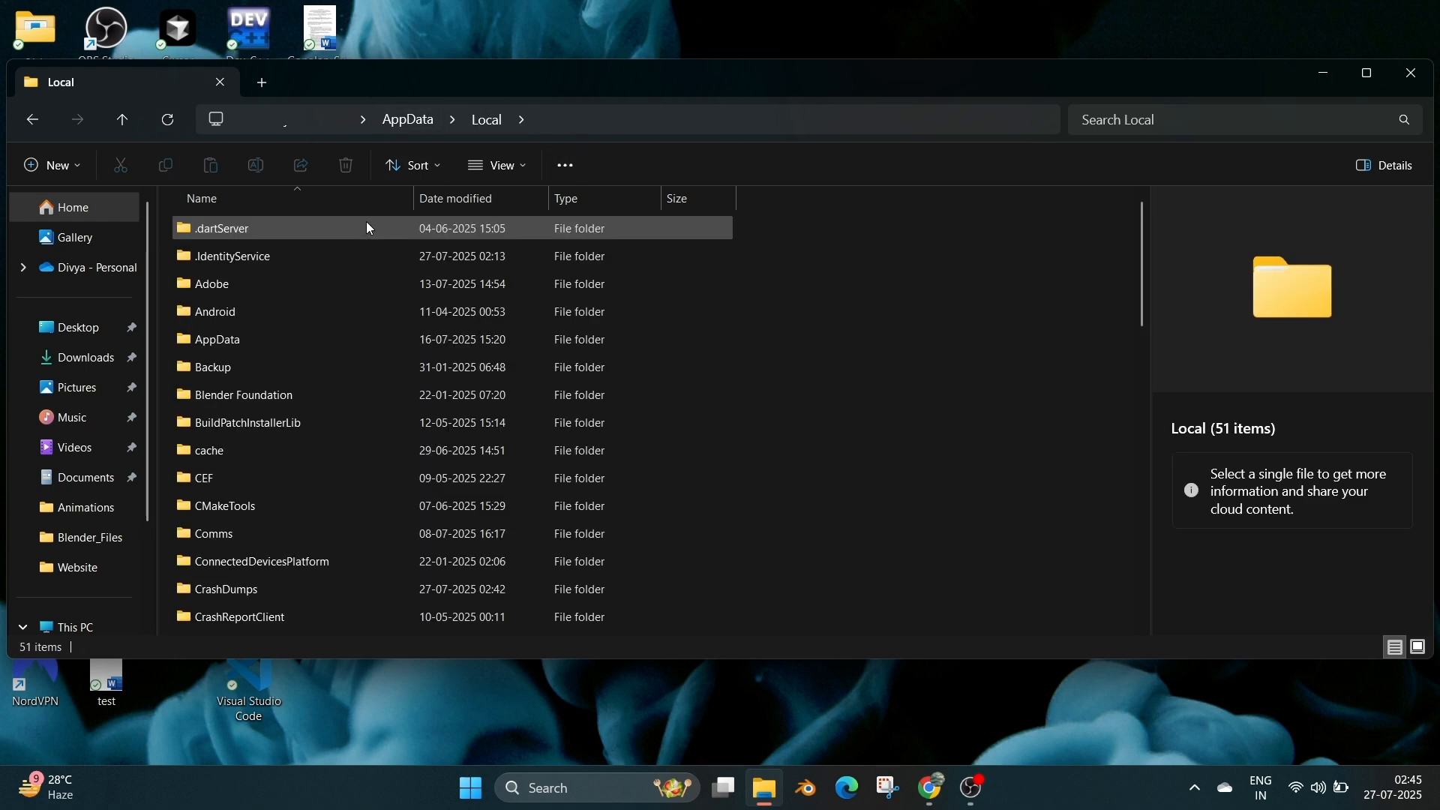
{"action": "scroll", "scroll_direction": "down", "scroll_amount": 3}
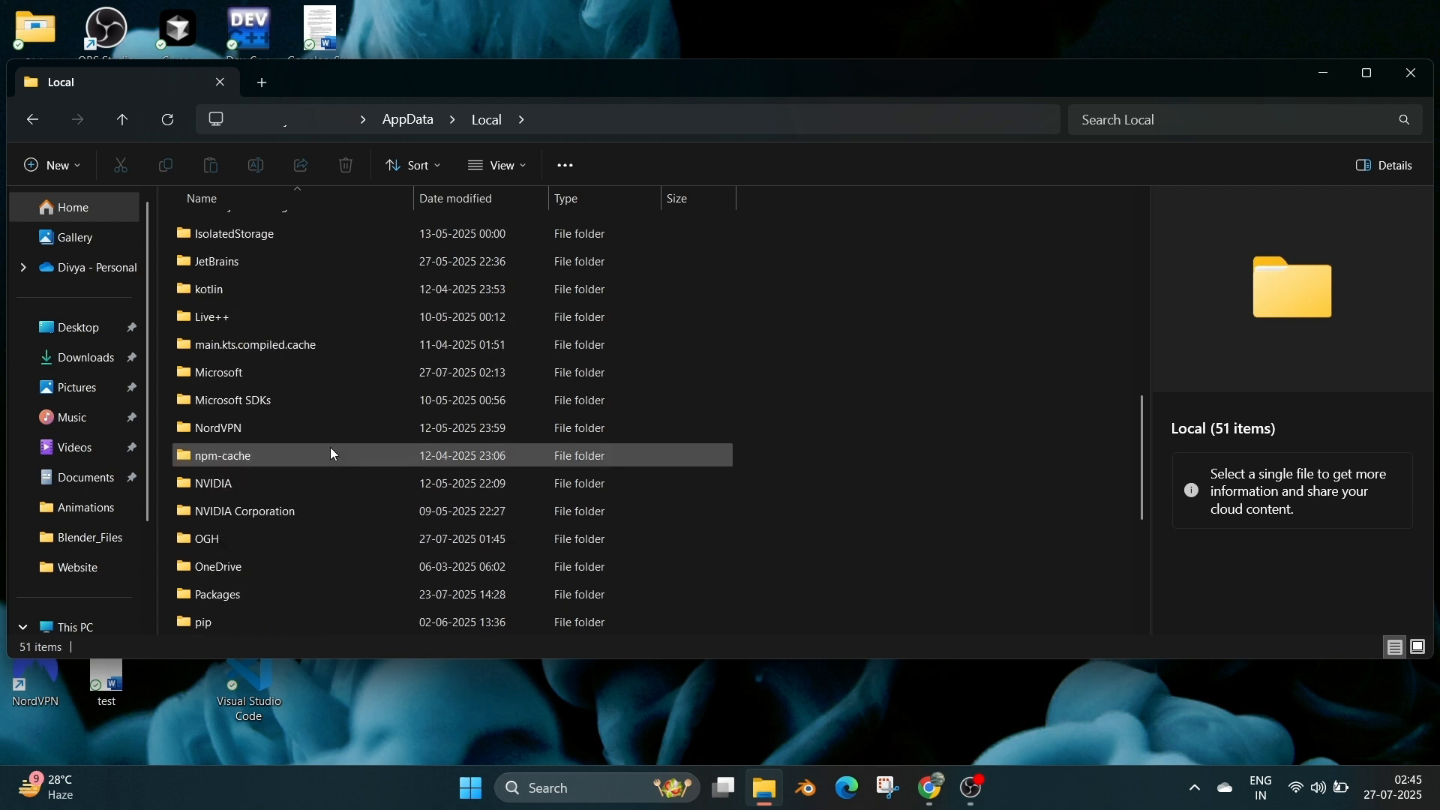
{"action": "scroll", "scroll_direction": "down", "scroll_amount": 3}
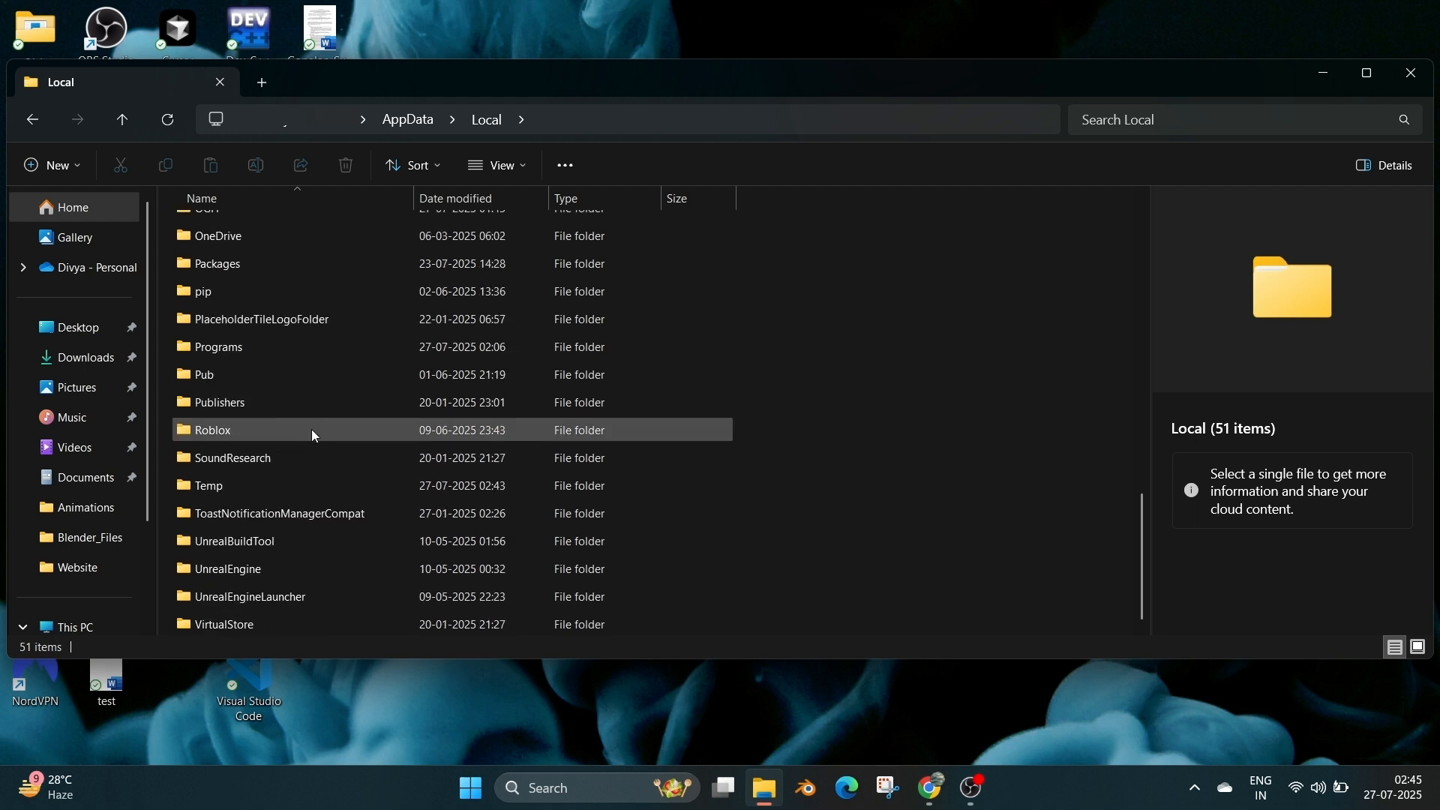
{"action": "double_click", "coordinate": [211, 430]}
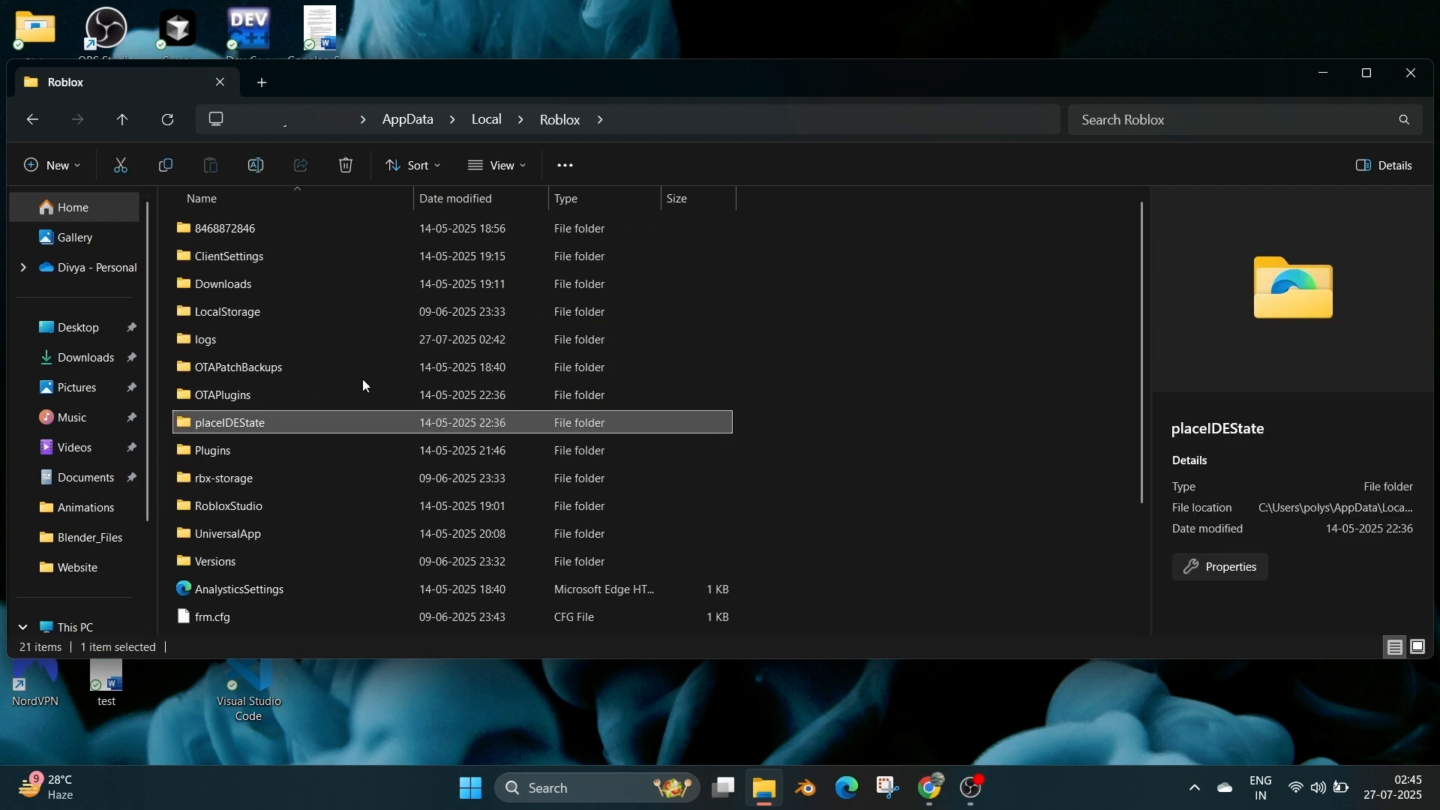
{"action": "left_click", "coordinate": [484, 120]}
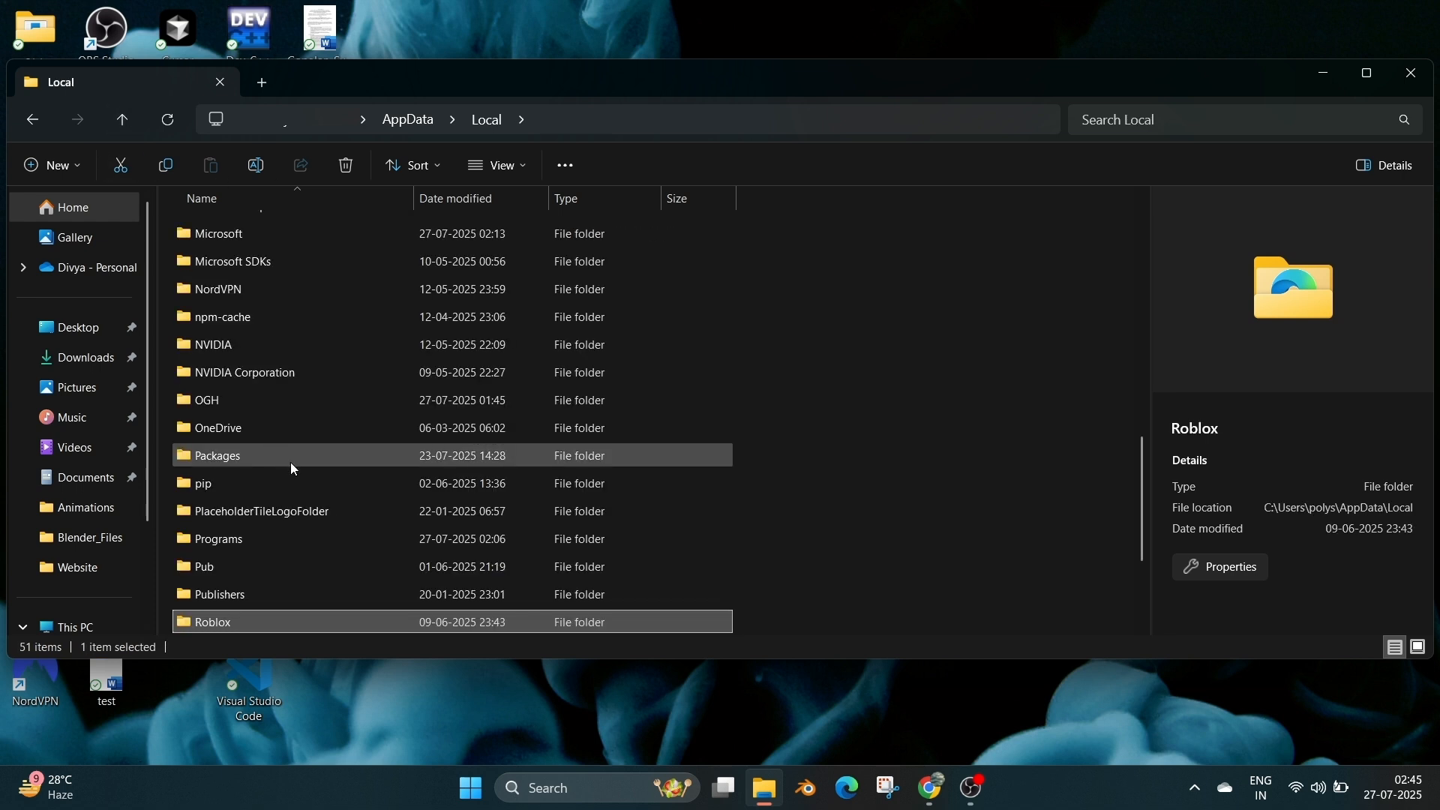
{"action": "key", "text": "F2"}
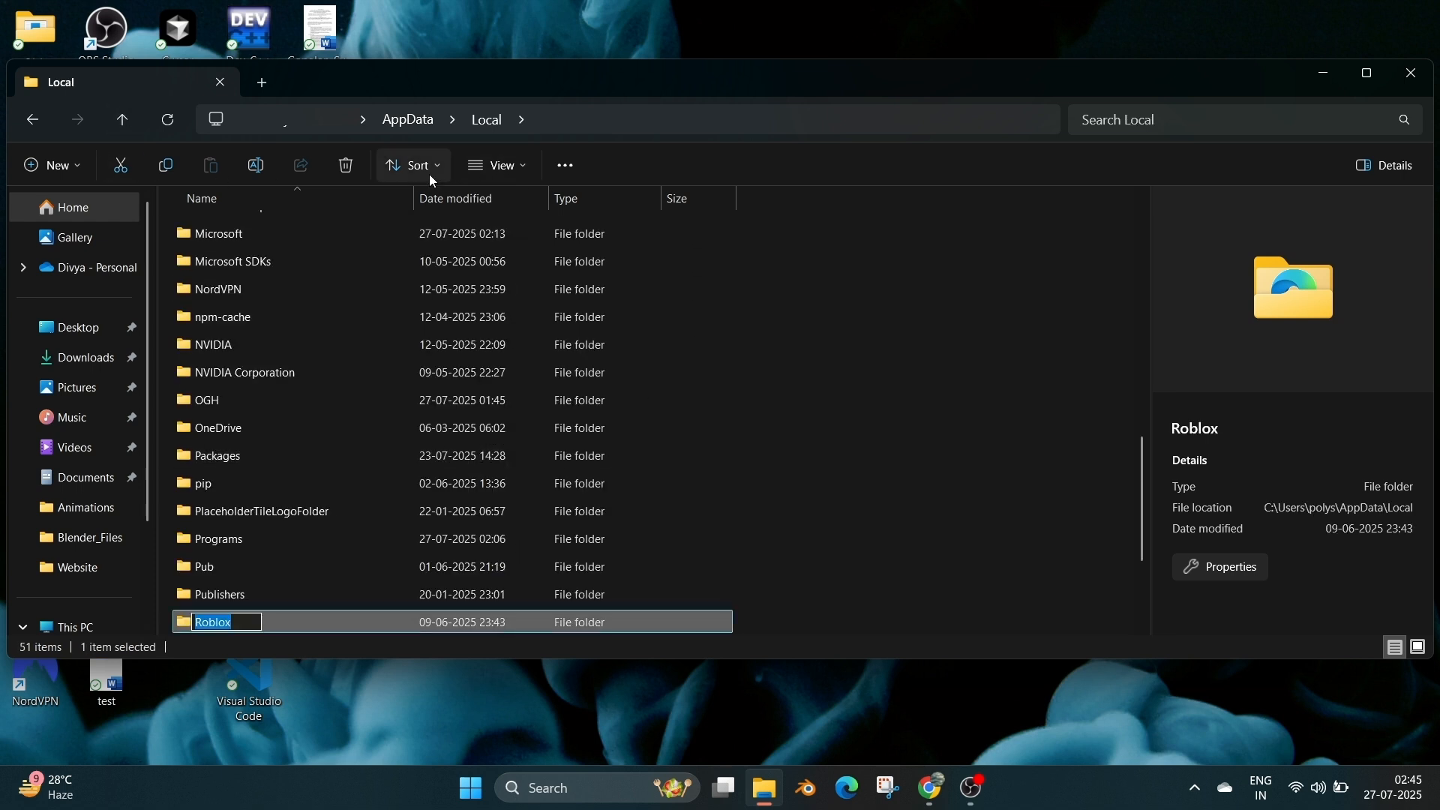
{"action": "mouse_move", "coordinate": [346, 166]}
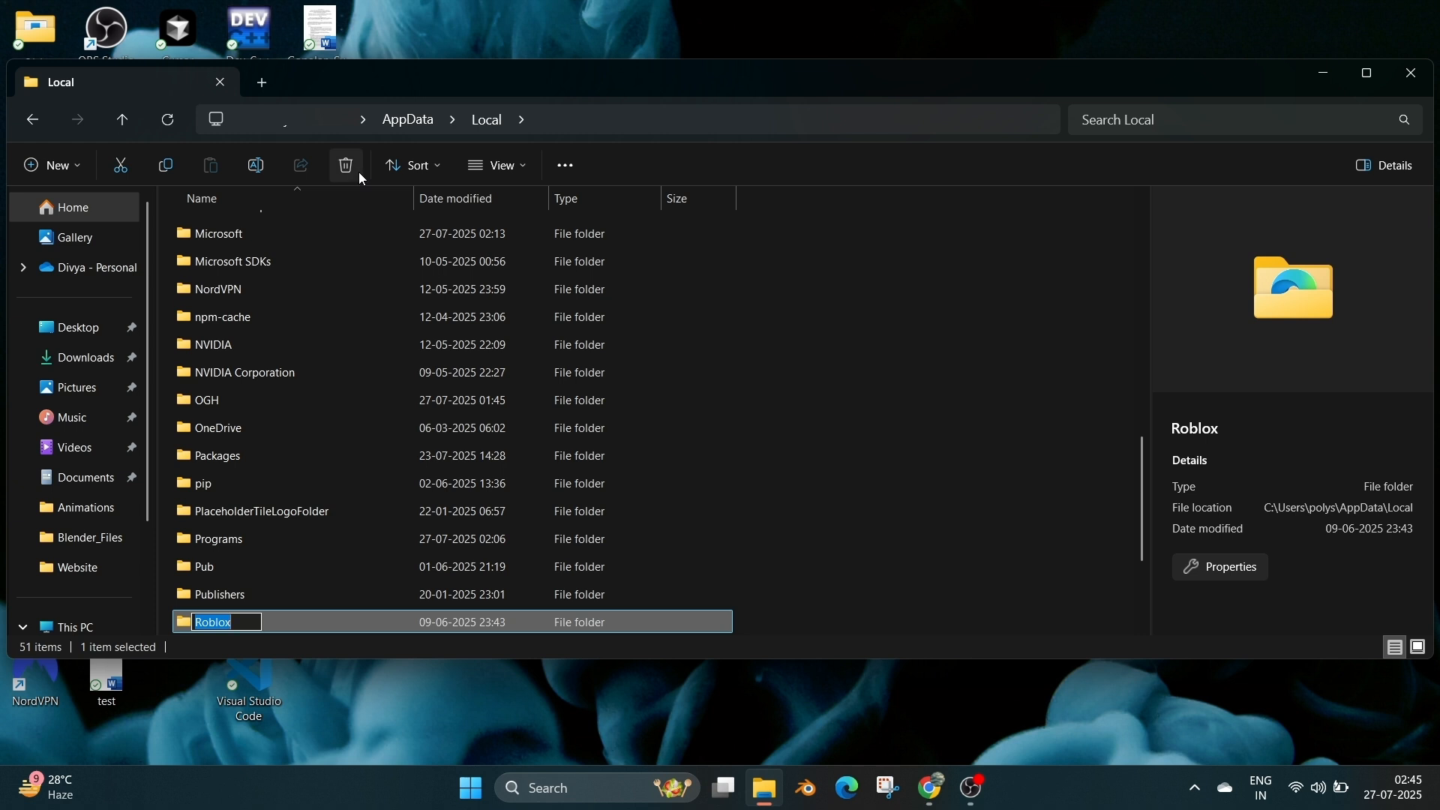
{"action": "left_click", "coordinate": [496, 120]}
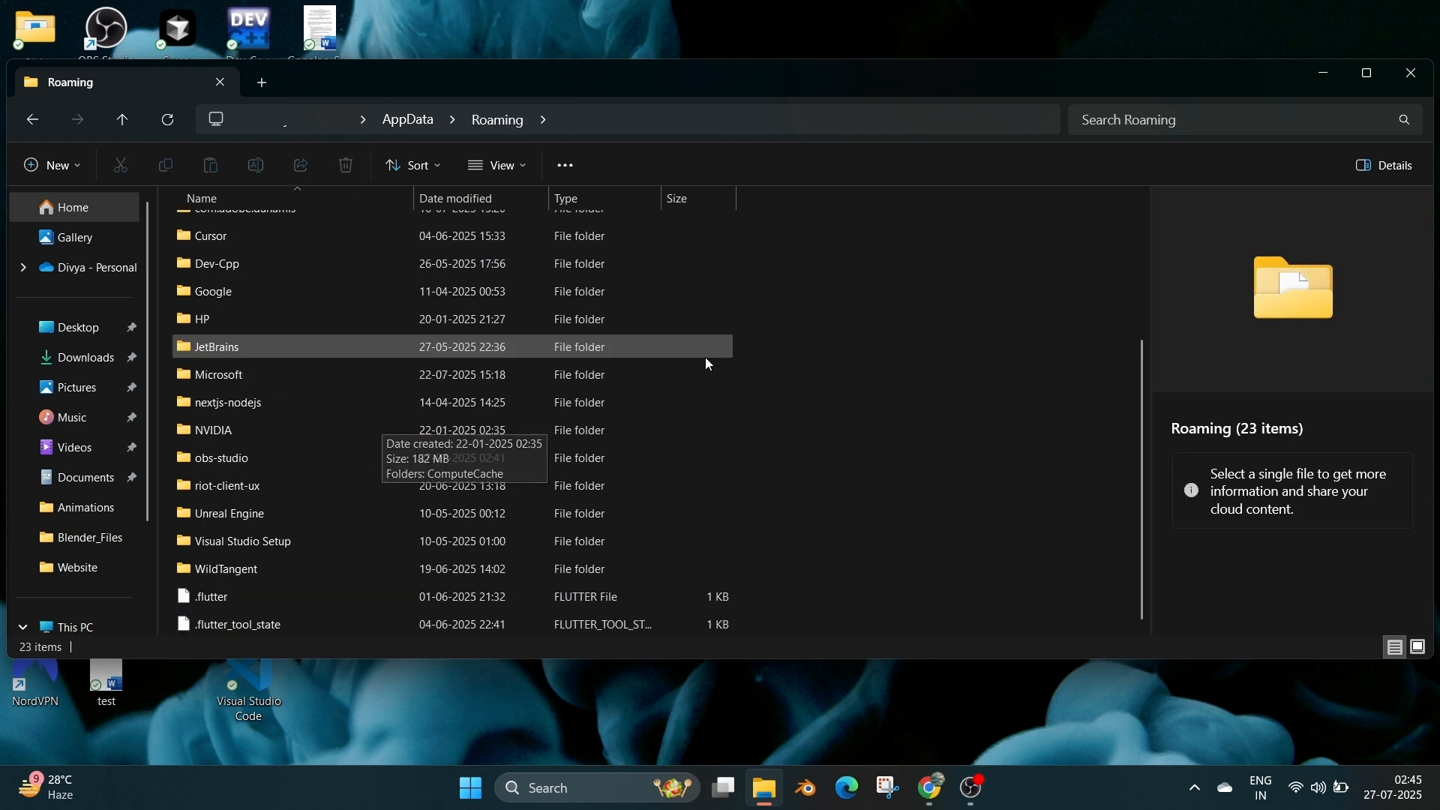